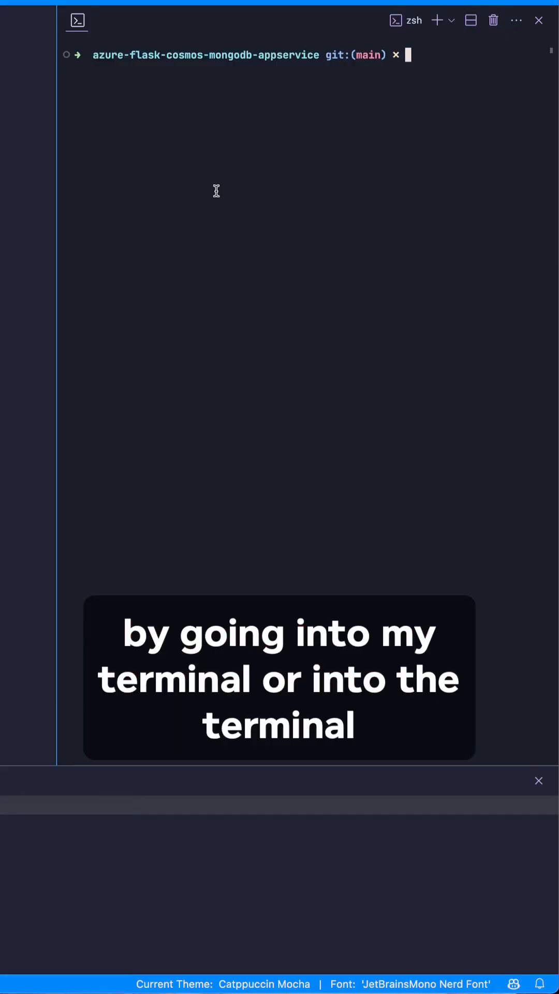
Run ls **/*.rej in the integrated terminal to list every .rej file recursively.
text(ls **/)
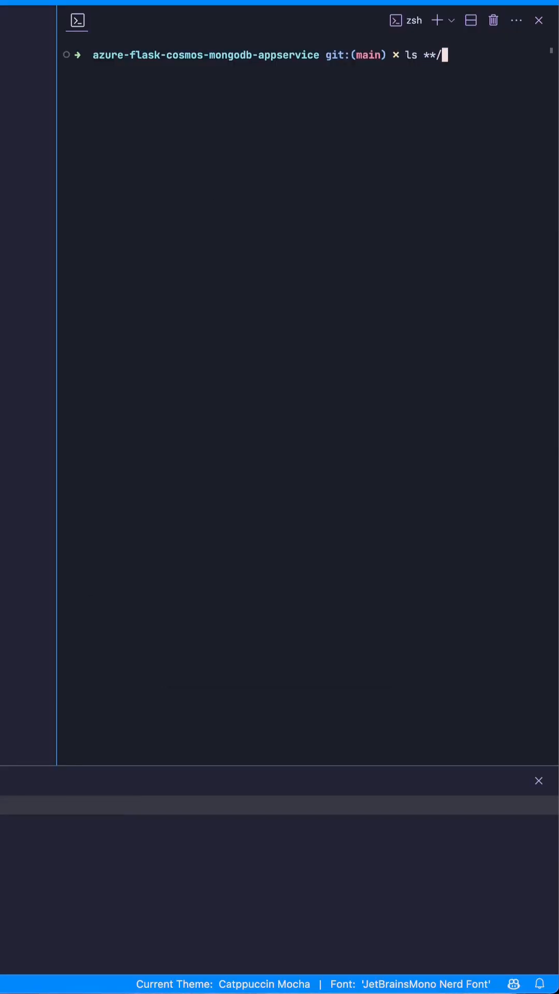
text(.re)
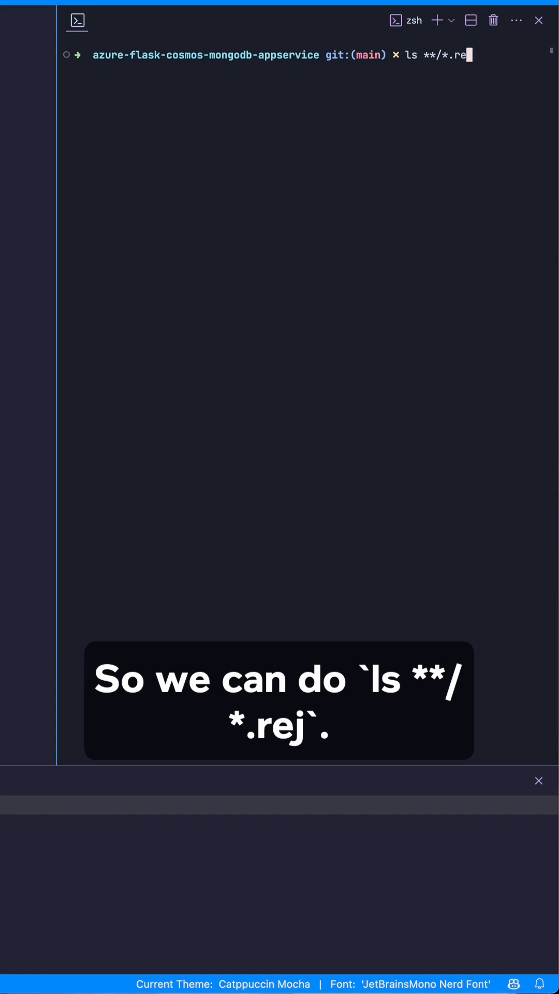
key(Enter)
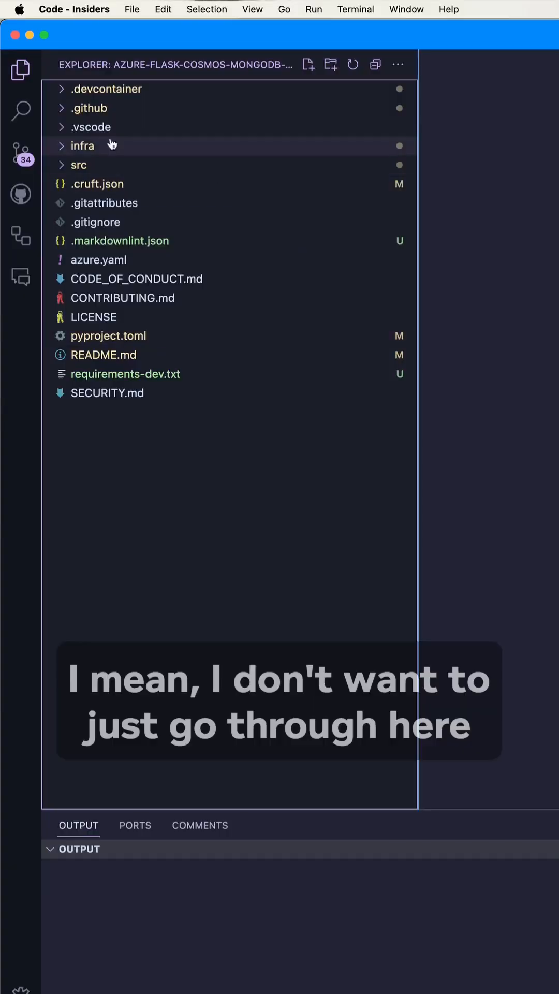
Expand the infra folder and filter the Explorer tree for names containing .rej.
click(82, 146)
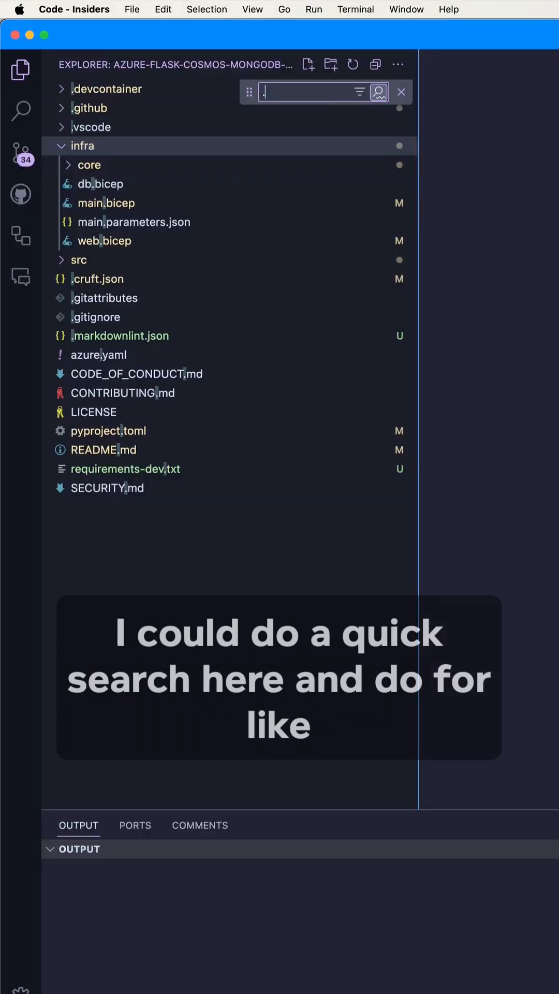
text(.rej)
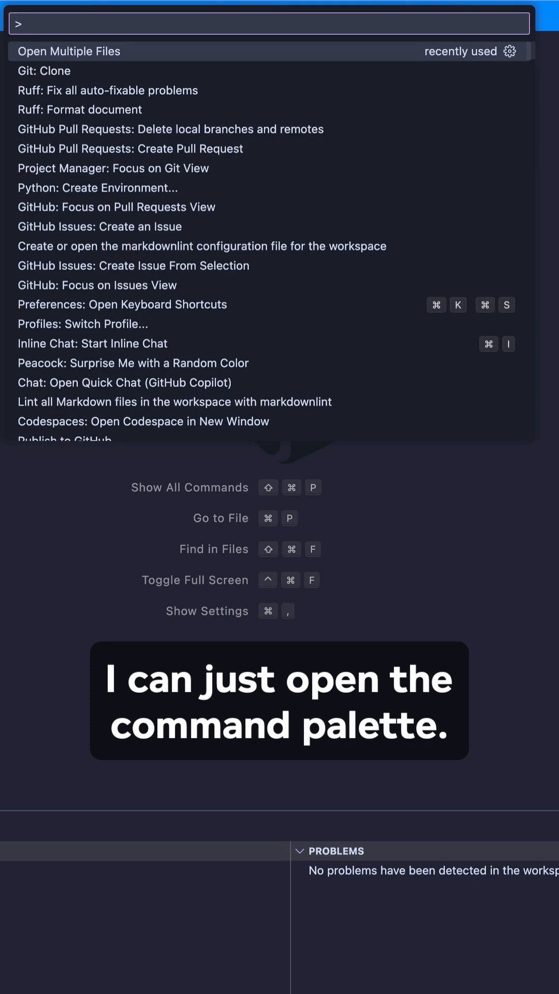
Use Open Multiple Files with the glob **/*.rej to open all .rej files as editor tabs.
text(OPen)
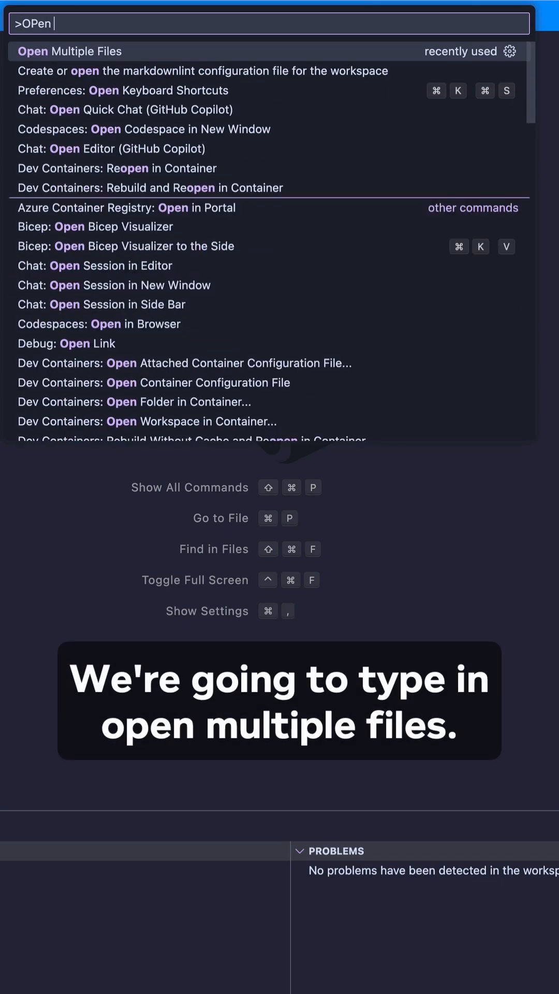
click(70, 50)
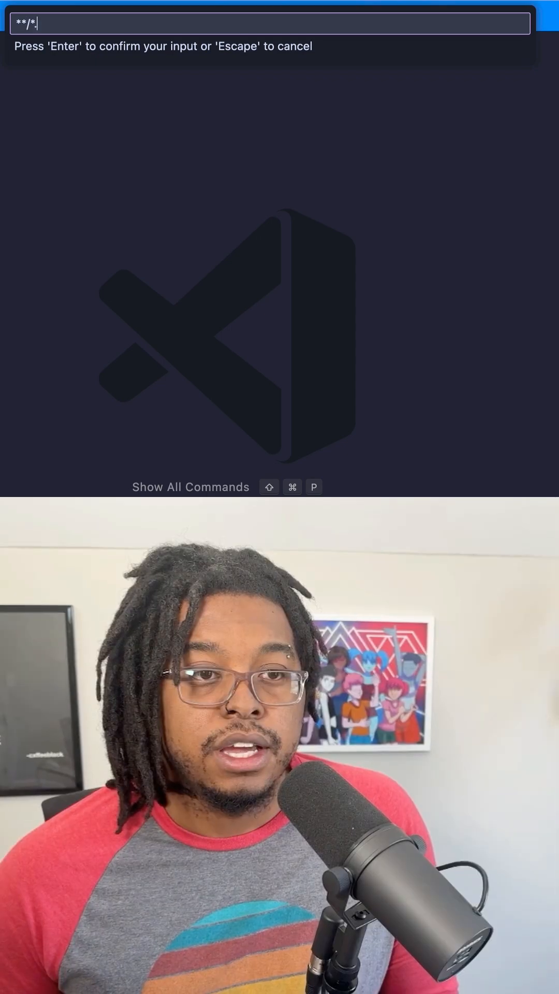
key(Enter)
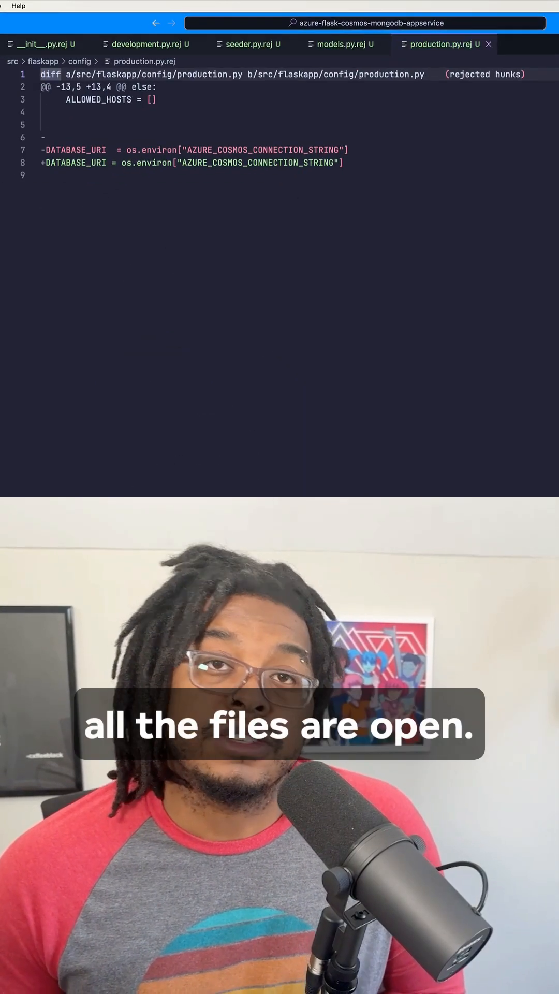